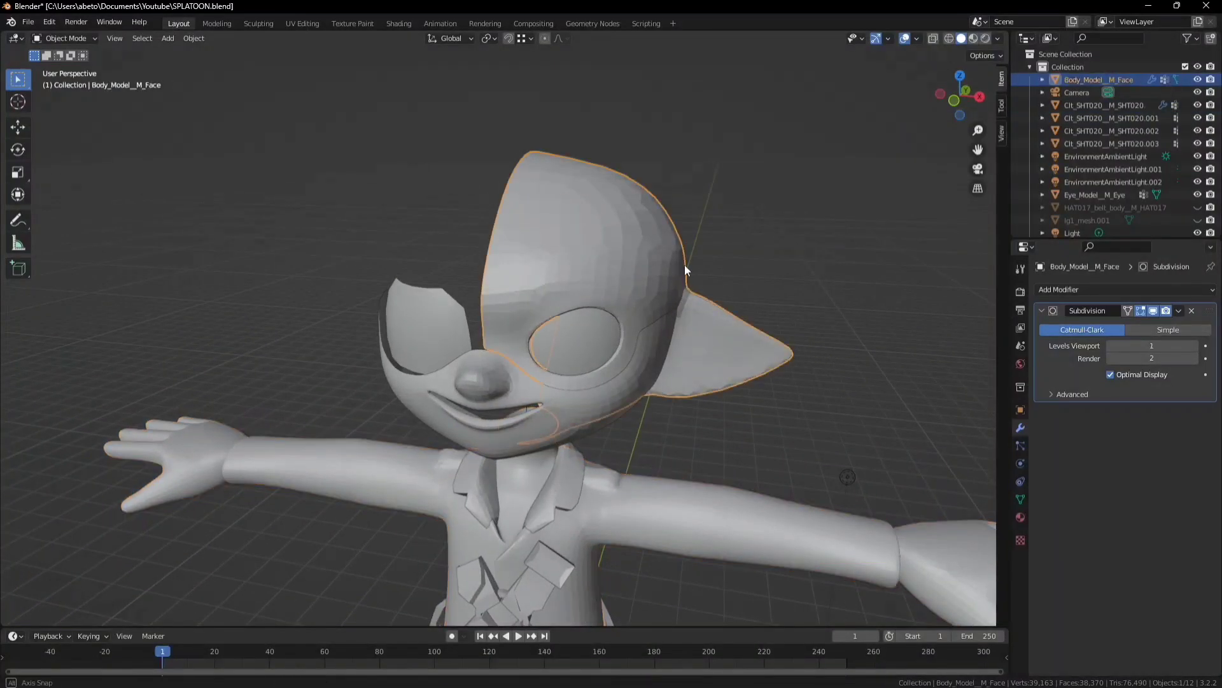
# Step: Switch Body_Model_M_Face into Edit Mode to edit its head and ear geometry
pyautogui.press('Tab')
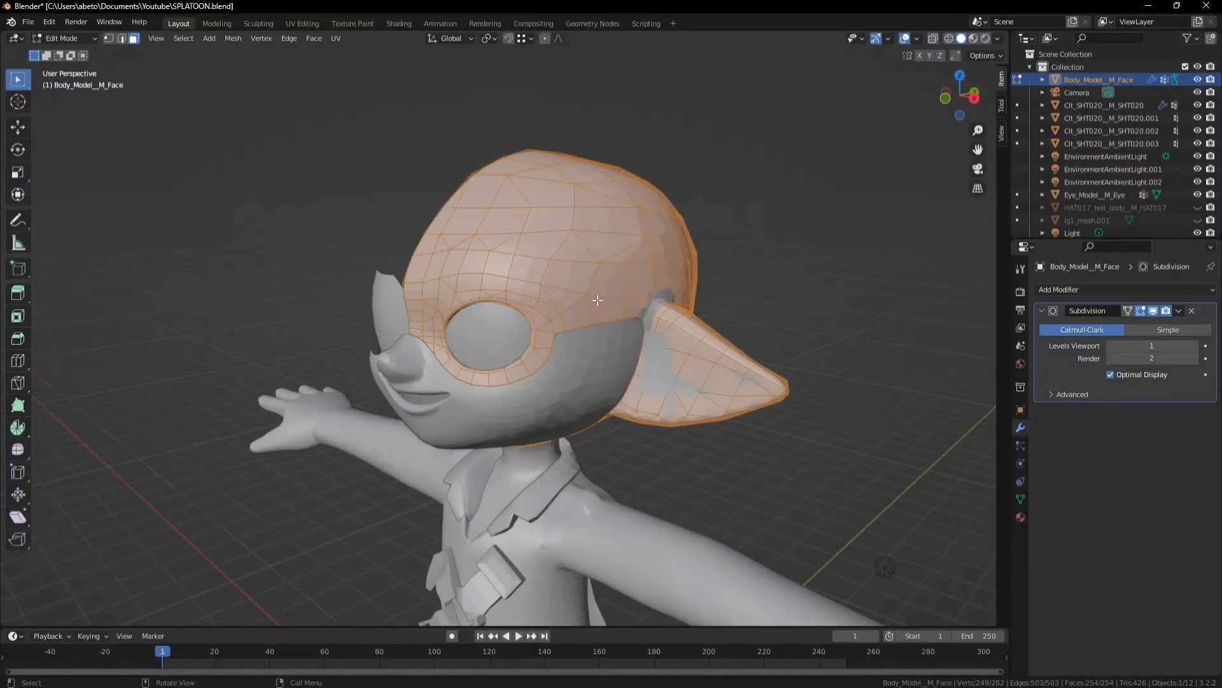
pyautogui.moveTo(307, 118)
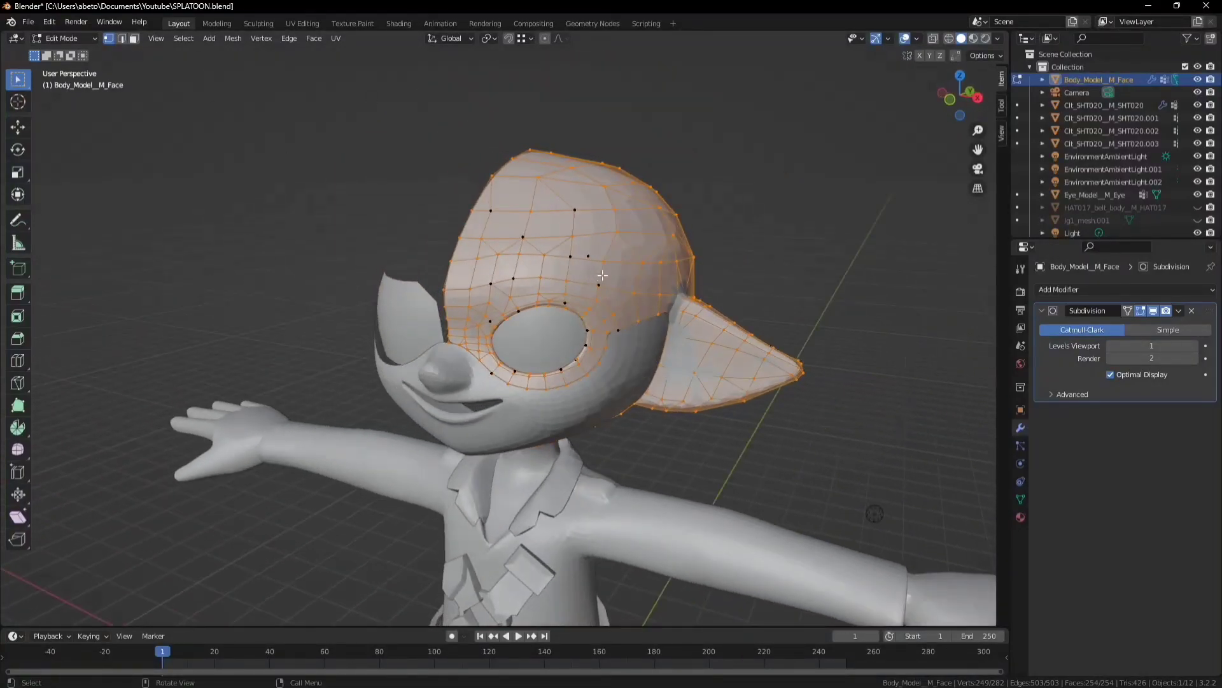
# Step: Hide the selected head geometry and delete the remaining stray floating vertices
pyautogui.press('h')
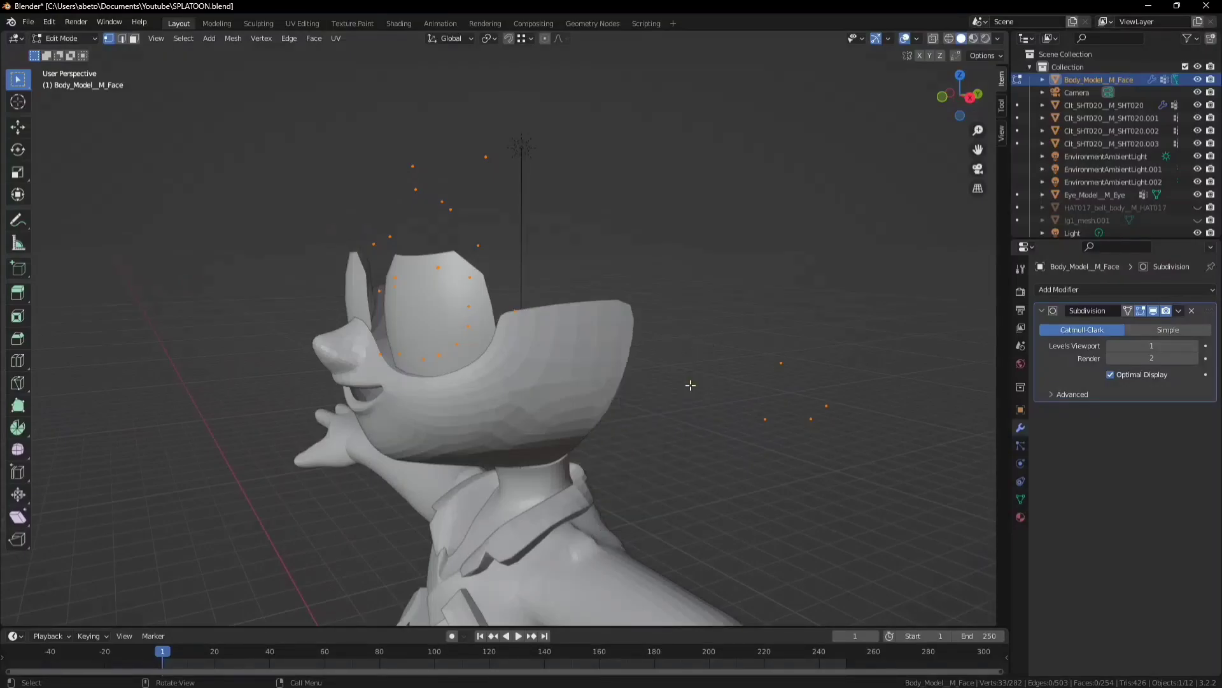
pyautogui.click(692, 368)
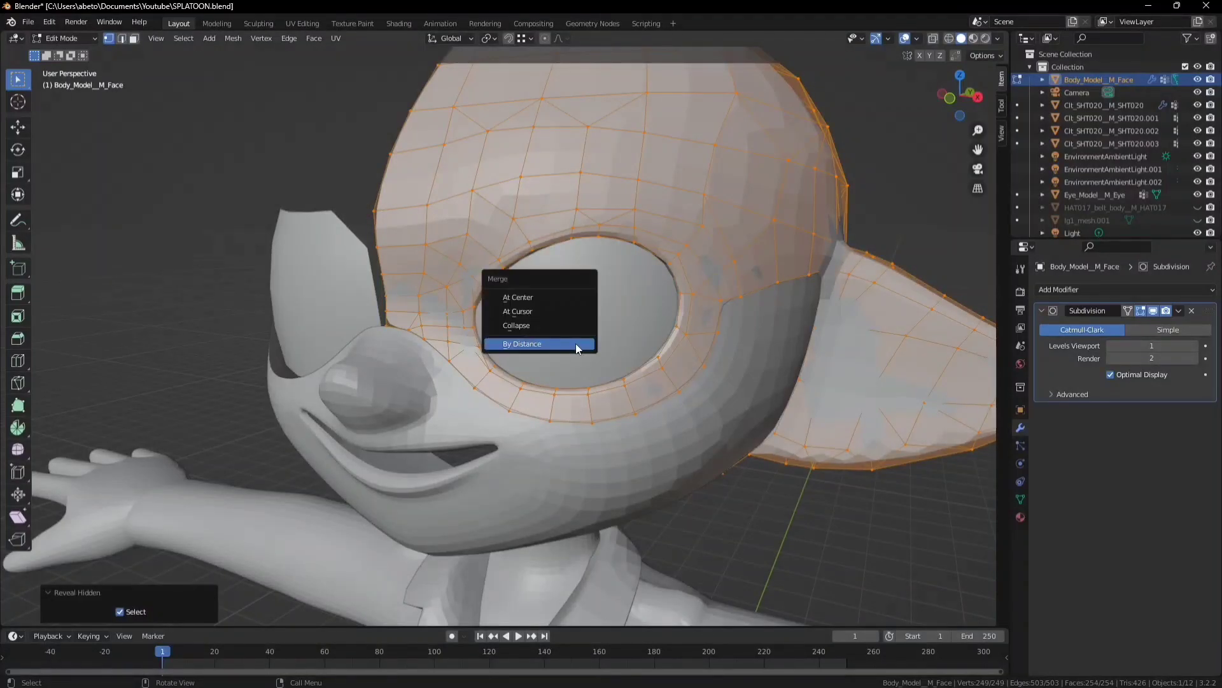
# Step: Merge the revealed head and ear mesh's vertices By Distance
pyautogui.click(521, 344)
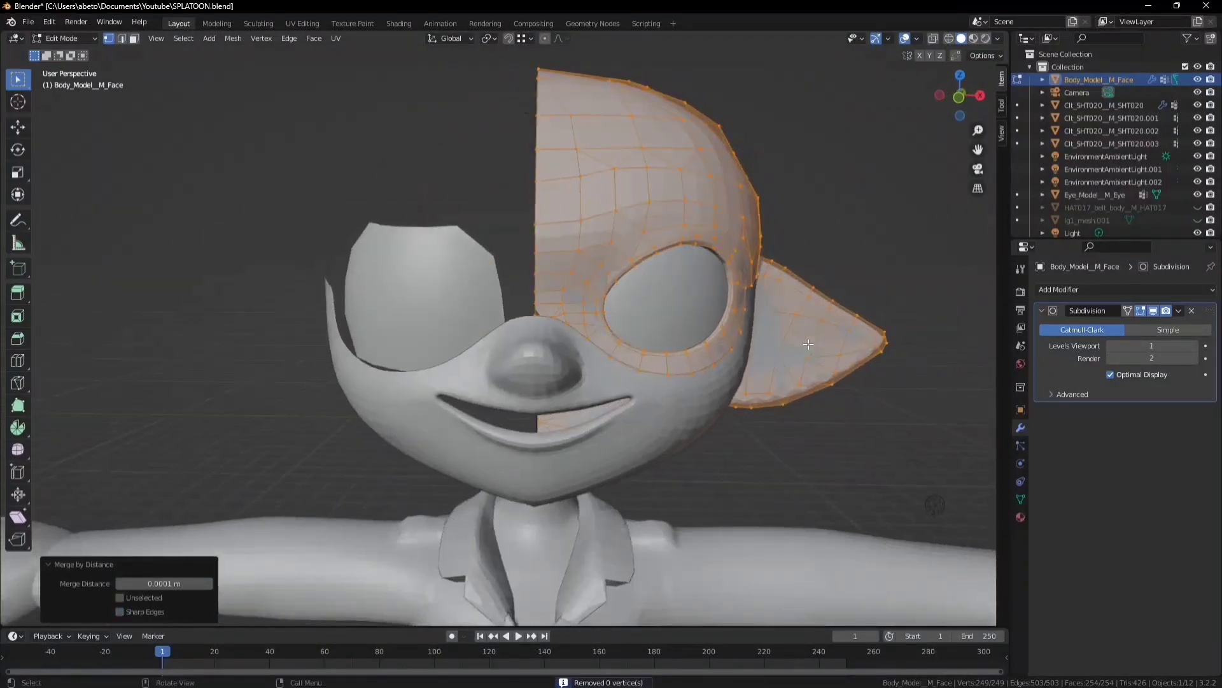